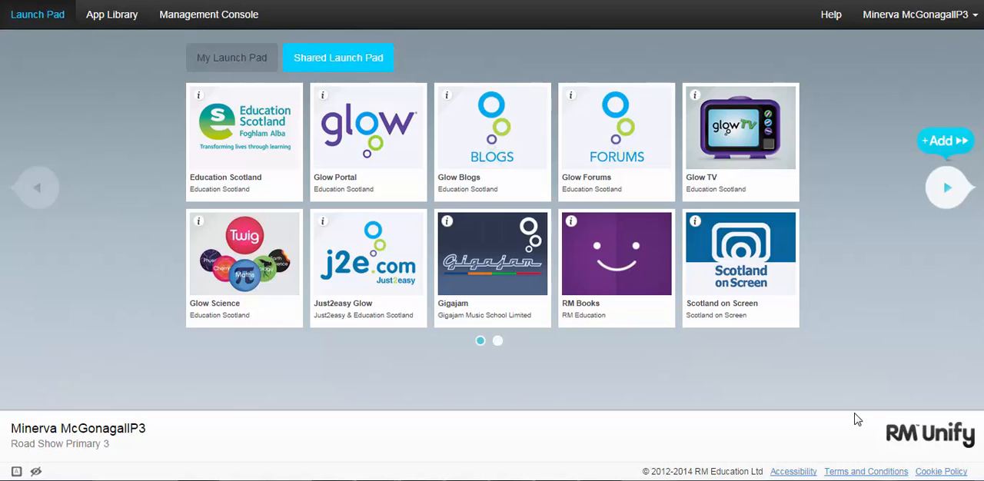
{"action": "mouse_move", "coordinate": [852, 424]}
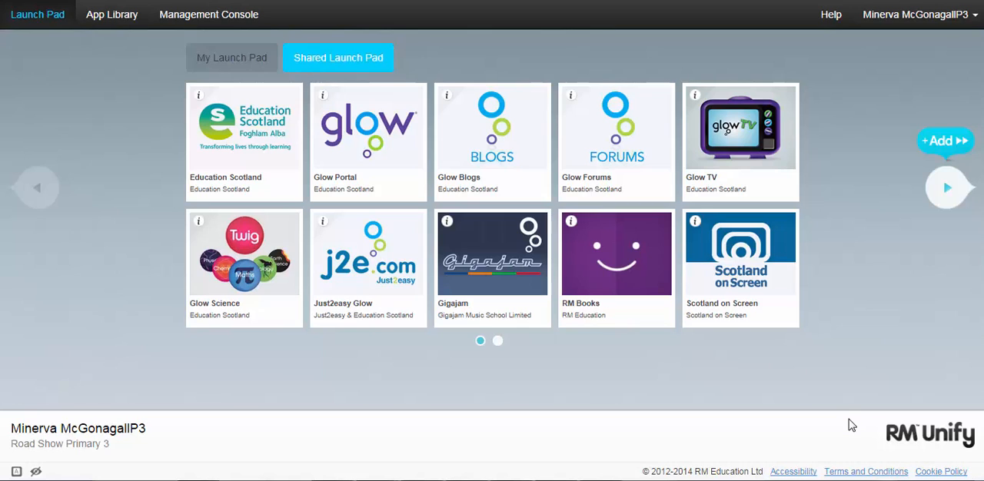
{"action": "mouse_move", "coordinate": [638, 286]}
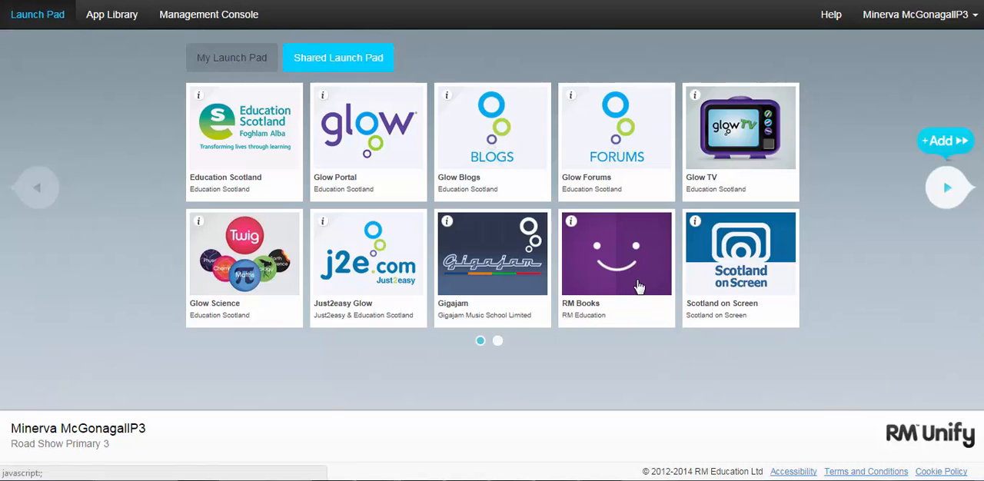
{"action": "mouse_move", "coordinate": [209, 14]}
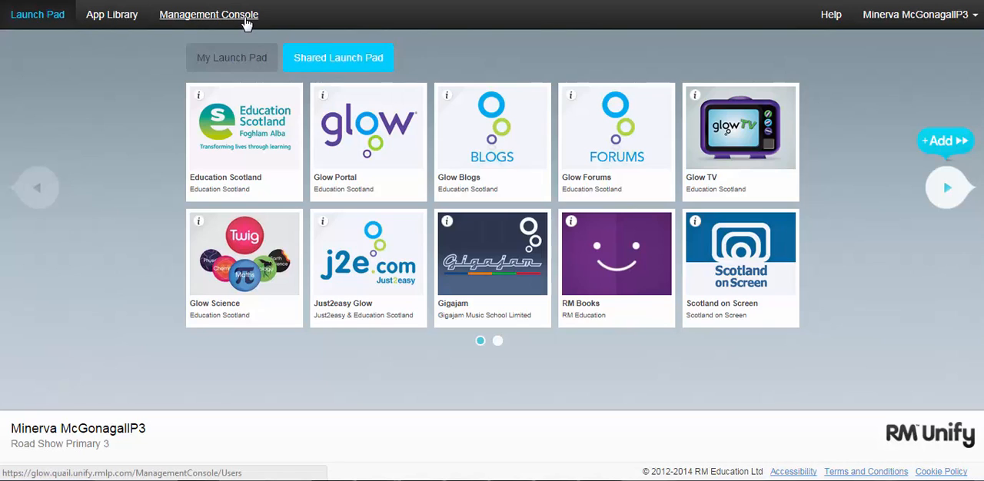
Step: Go to the Management Console Users list and start a last-name search with 'wea'
{"action": "left_click", "coordinate": [209, 14]}
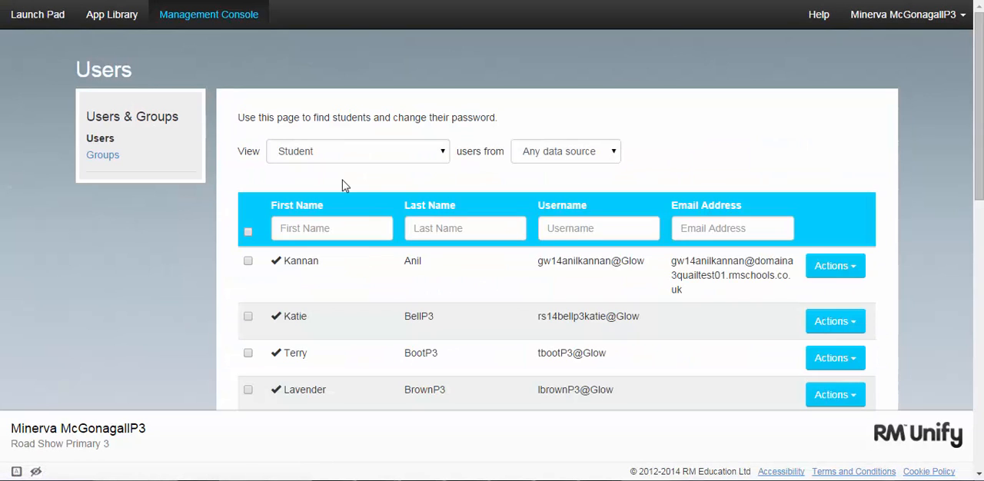
{"action": "scroll", "scroll_direction": "down", "scroll_amount": 3}
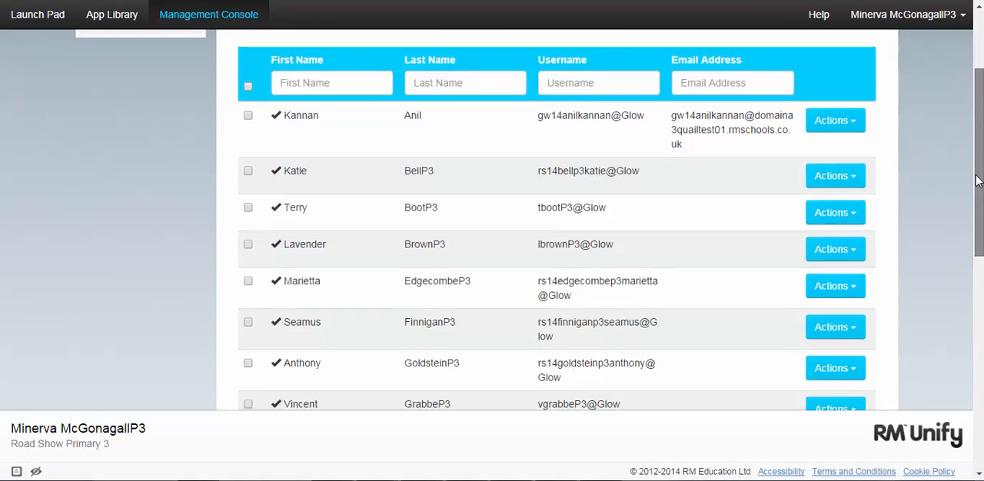
{"action": "scroll", "scroll_direction": "up", "scroll_amount": 3}
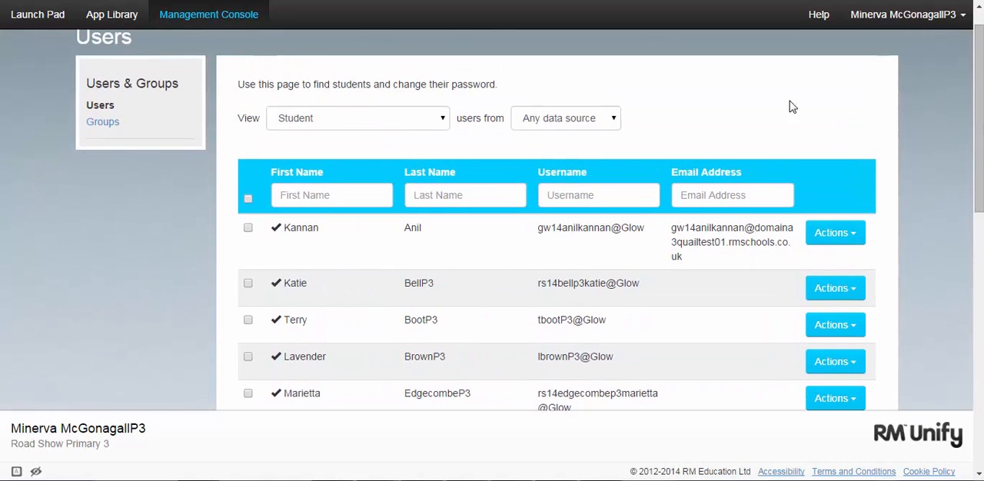
{"action": "type", "text": "wea"}
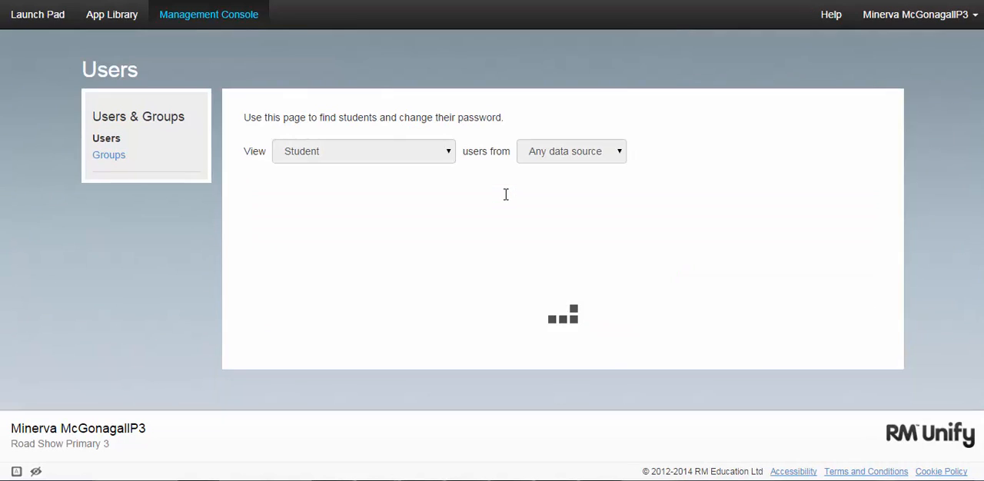
Step: Filter the student list by last name 'weasley', leaving only Ron WeasleyP3
{"action": "type", "text": "weasley"}
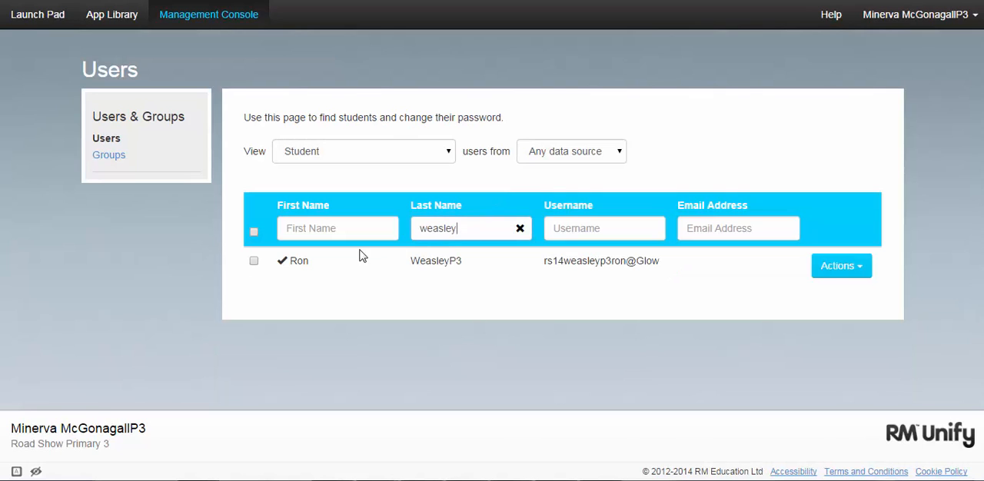
{"action": "mouse_move", "coordinate": [807, 209]}
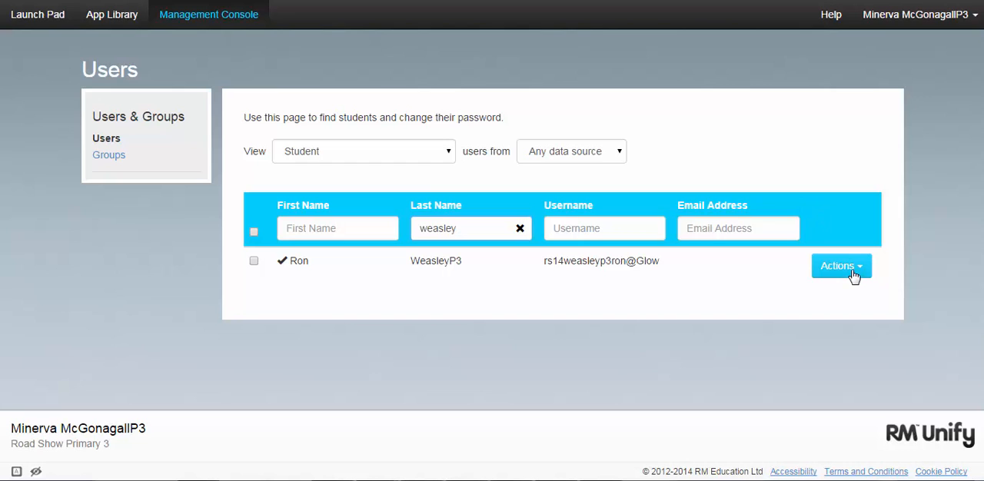
Step: Change Ron WeasleyP3's password via Actions, keeping 'User must change their password' ticked, and save
{"action": "left_click", "coordinate": [836, 265]}
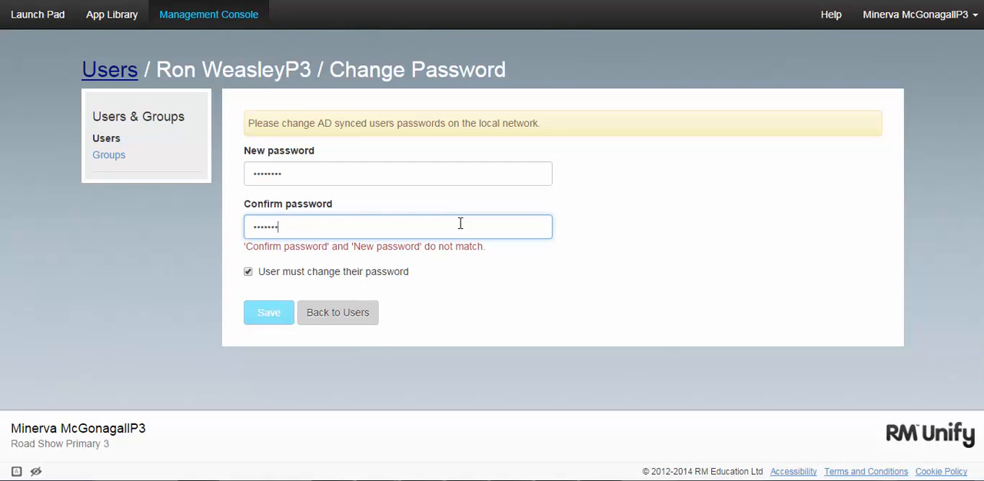
{"action": "type", "text": "•"}
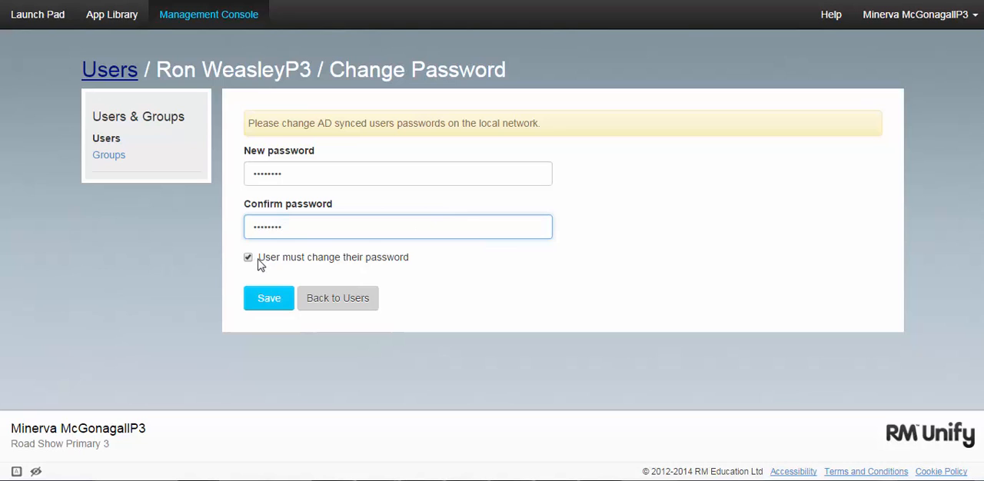
{"action": "mouse_move", "coordinate": [282, 268]}
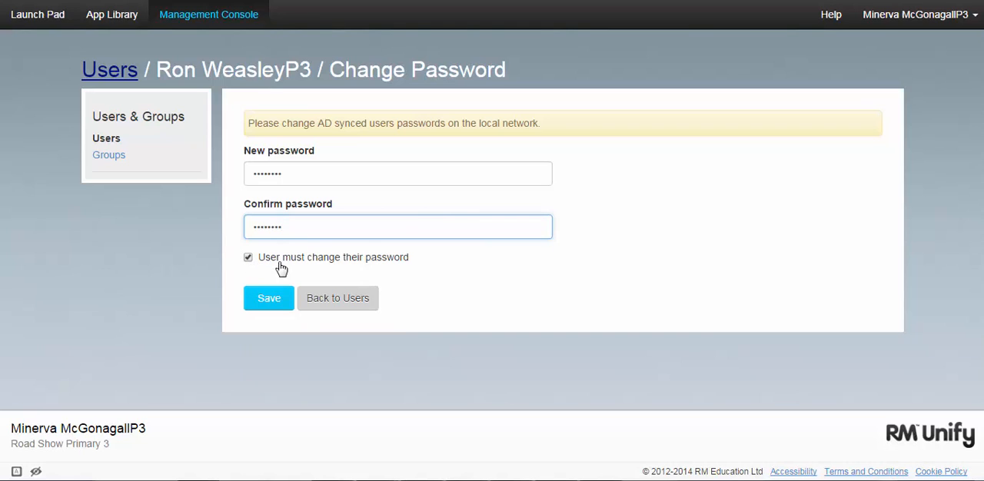
{"action": "mouse_move", "coordinate": [403, 268]}
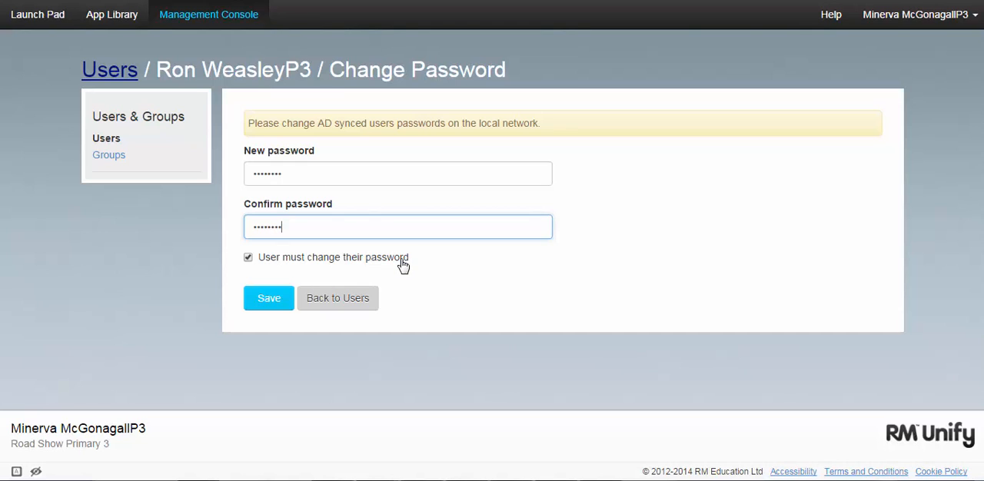
{"action": "mouse_move", "coordinate": [294, 298]}
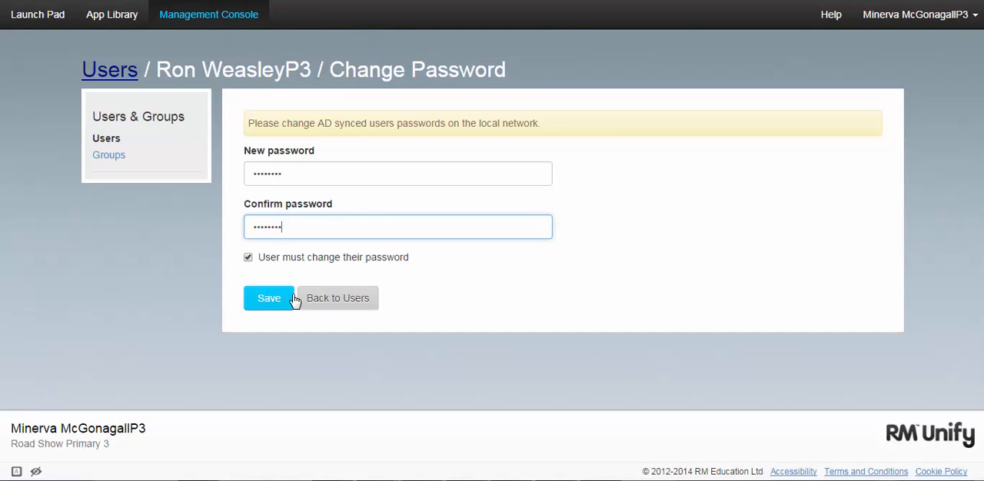
{"action": "left_click", "coordinate": [267, 299]}
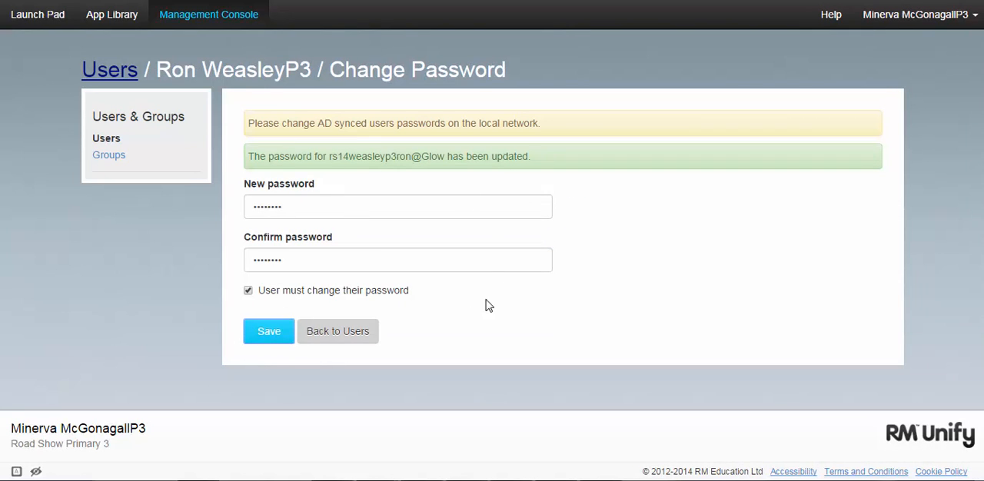